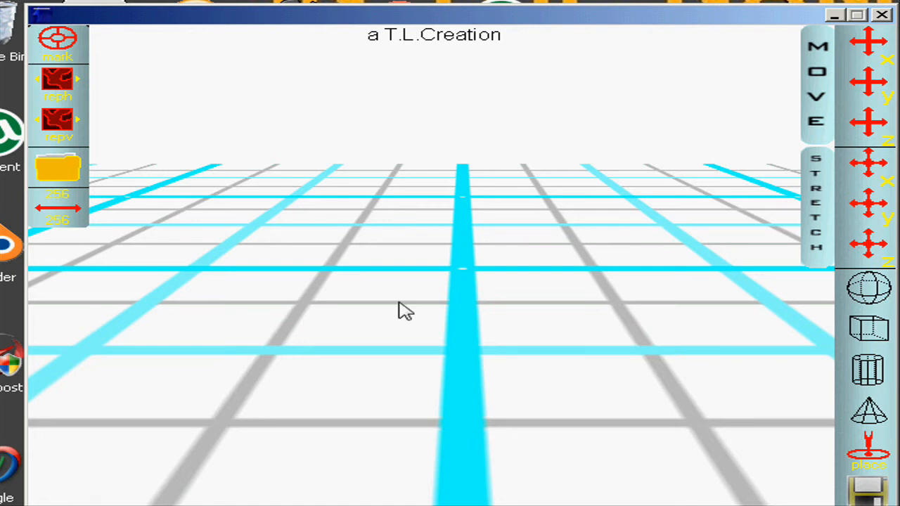
{"action": "mouse_move", "coordinate": [870, 331]}
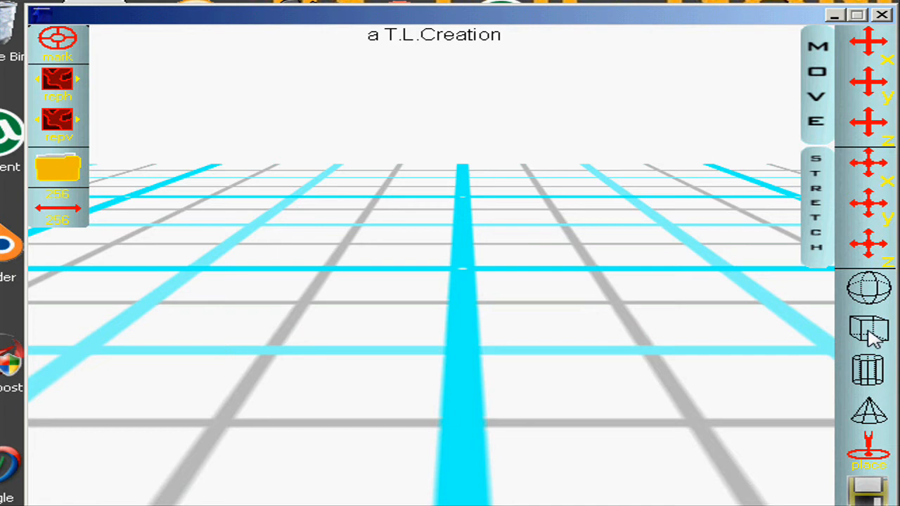
{"action": "mouse_move", "coordinate": [865, 346]}
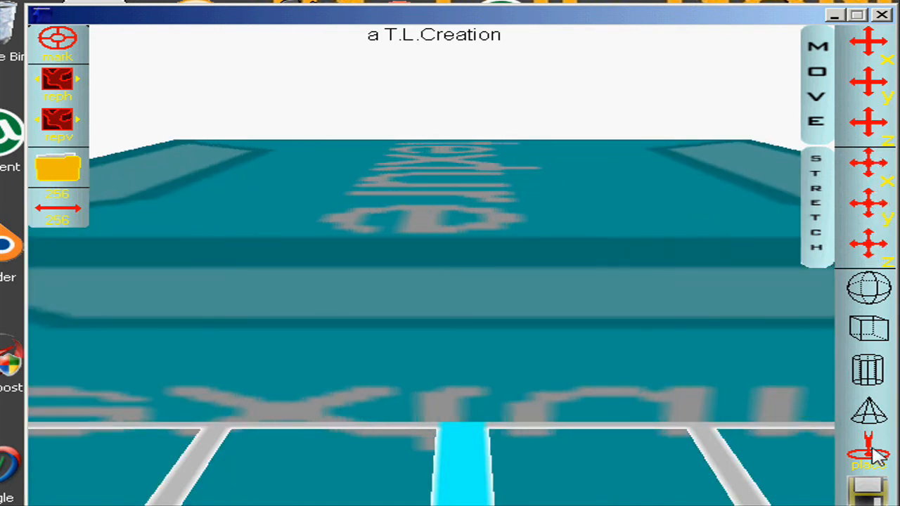
{"action": "mouse_move", "coordinate": [7, 214]}
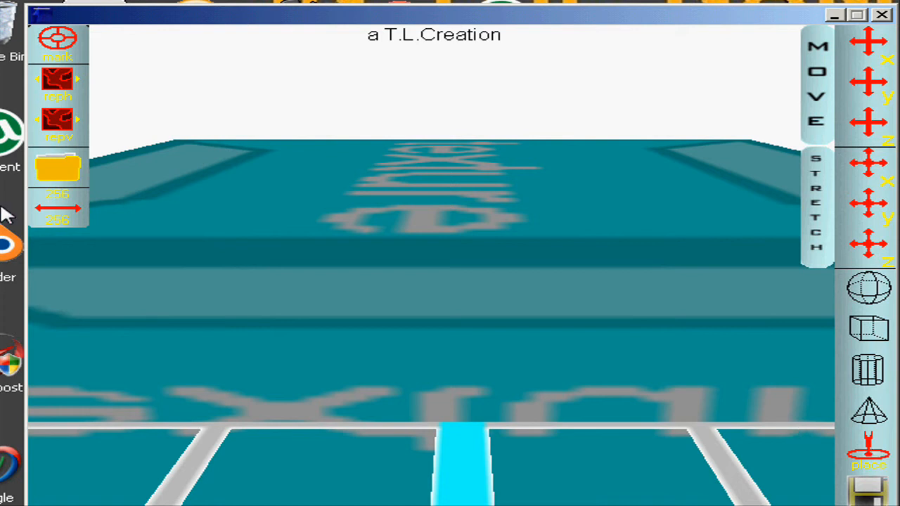
Give the box the mark name 'my bld' and save the model as 'new'.
{"action": "left_click", "coordinate": [58, 42]}
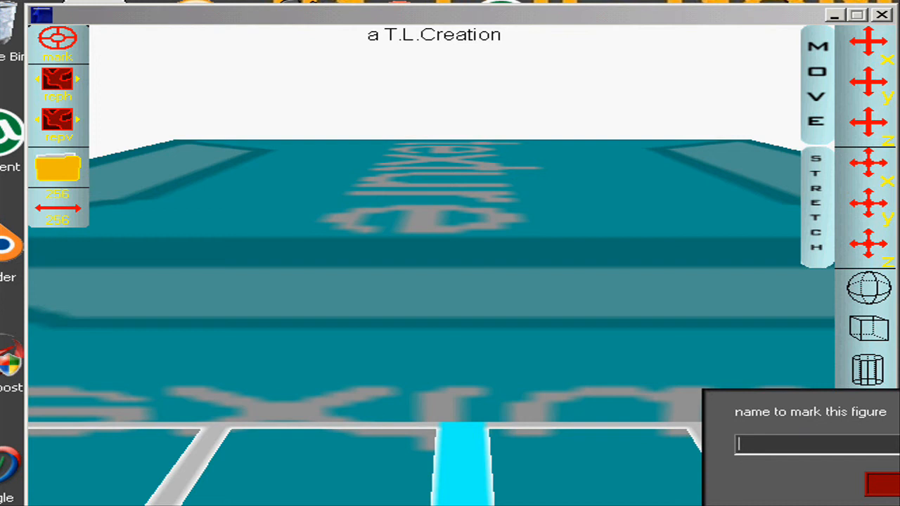
{"action": "type", "text": "my bld"}
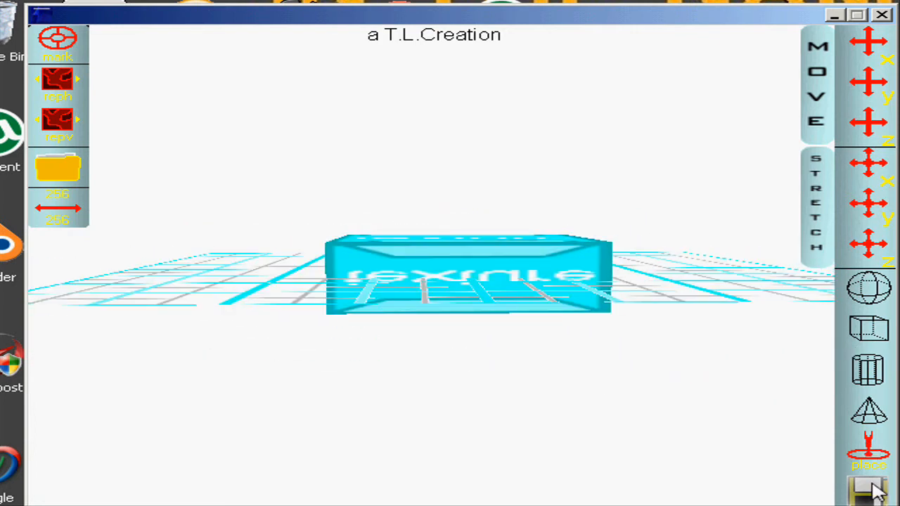
{"action": "left_click", "coordinate": [872, 488]}
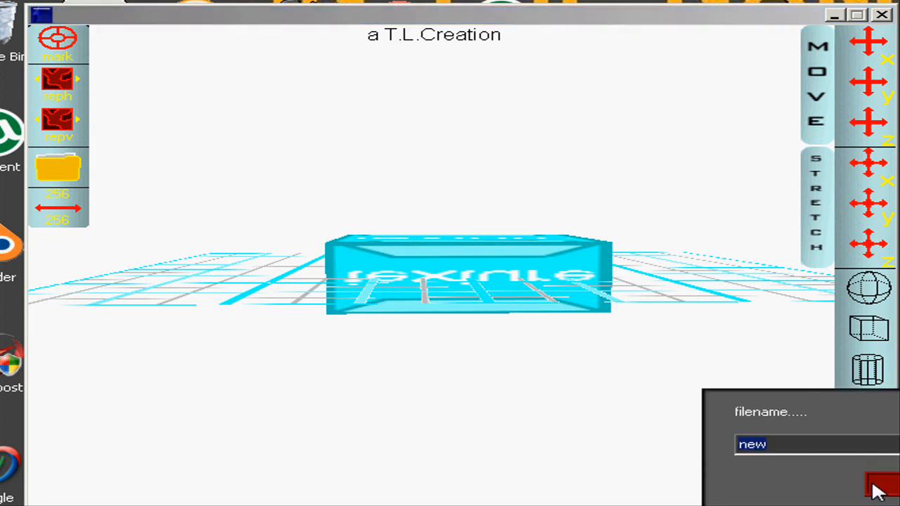
{"action": "left_click", "coordinate": [879, 489]}
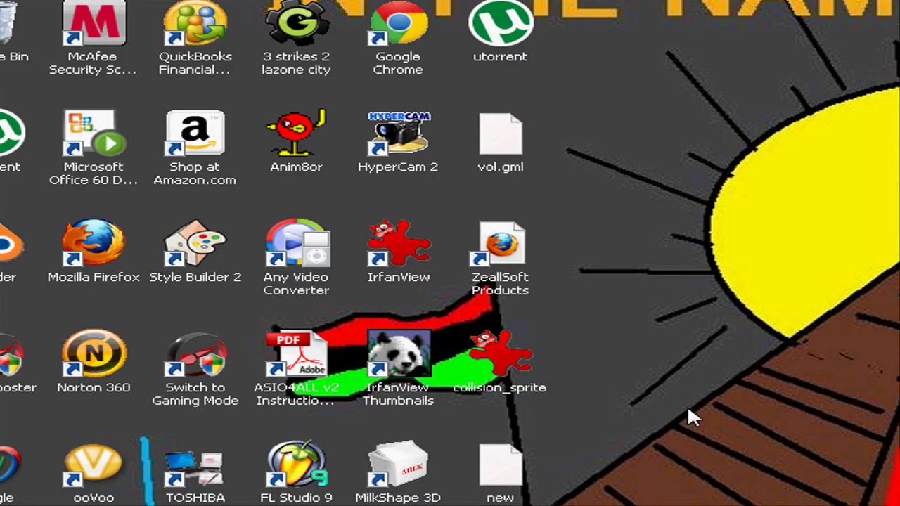
{"action": "mouse_move", "coordinate": [513, 478]}
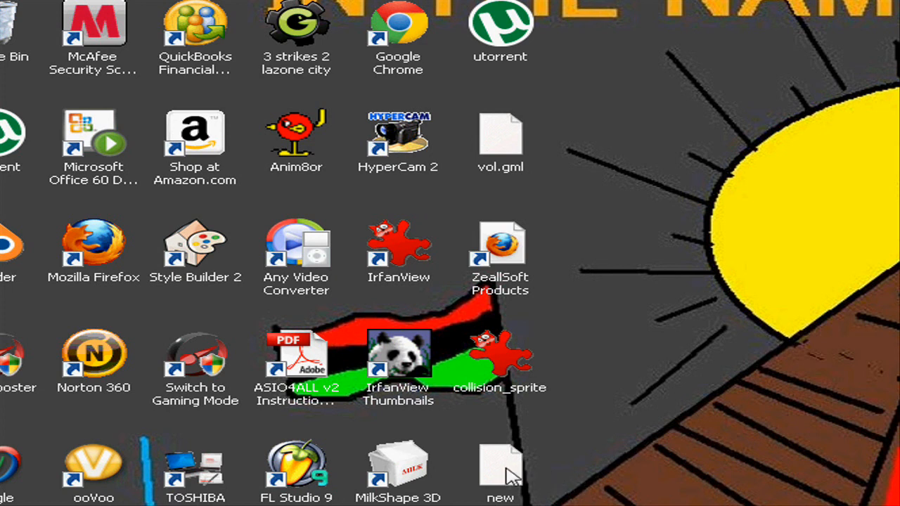
{"action": "left_click", "coordinate": [500, 465]}
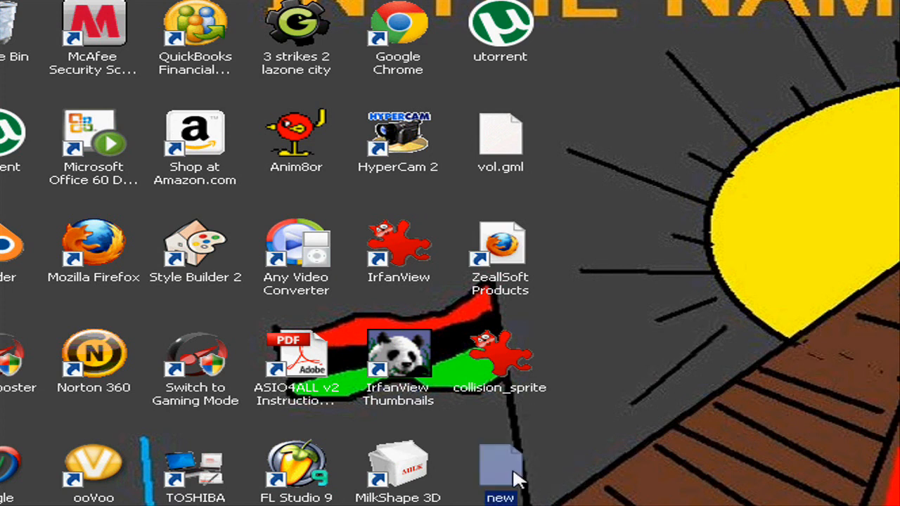
{"action": "mouse_move", "coordinate": [513, 478]}
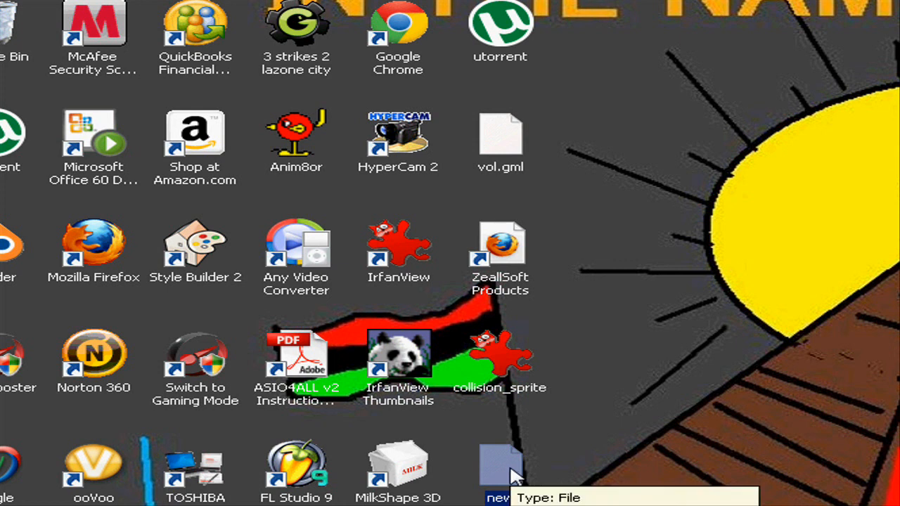